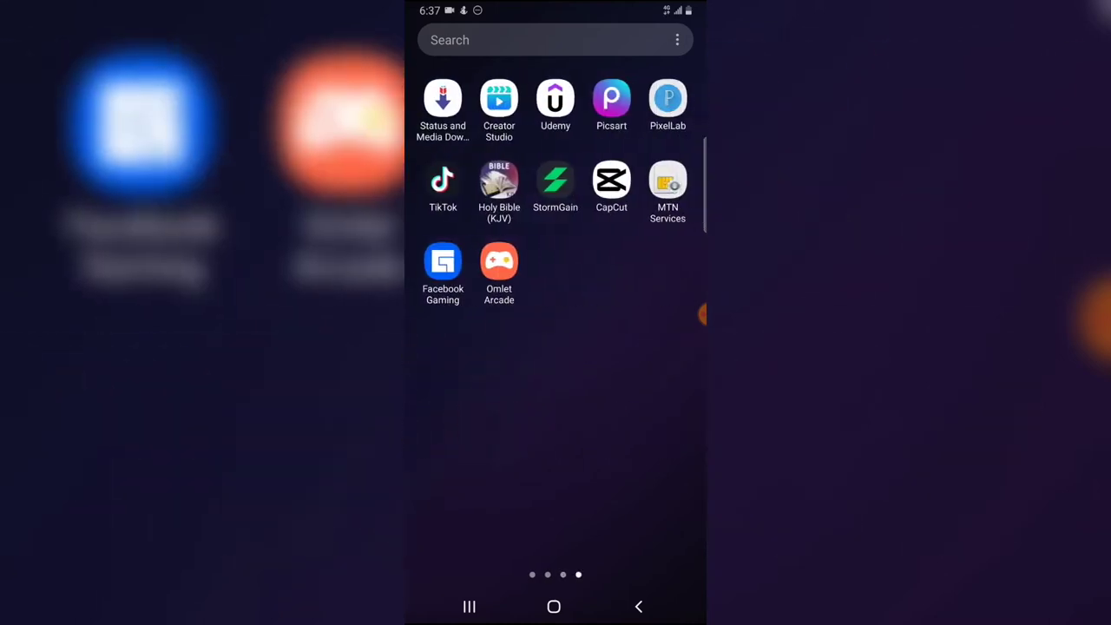
Launch Omlet Arcade from the Android app drawer.
left_click(498, 262)
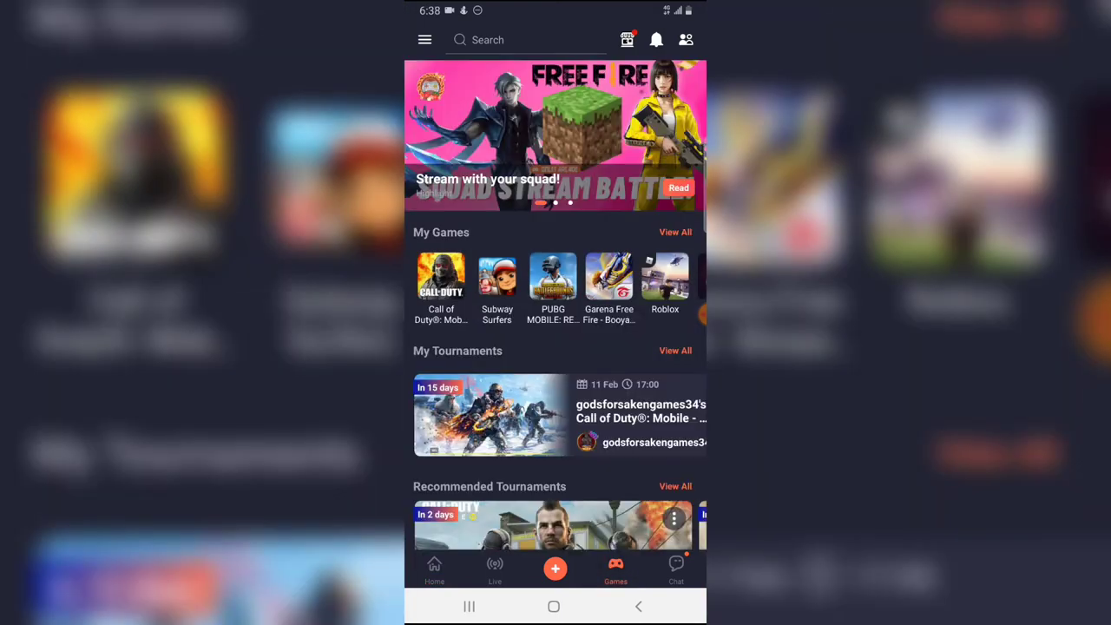
View all joined tournaments under My Tournaments and scroll through the Participant list.
left_click(675, 351)
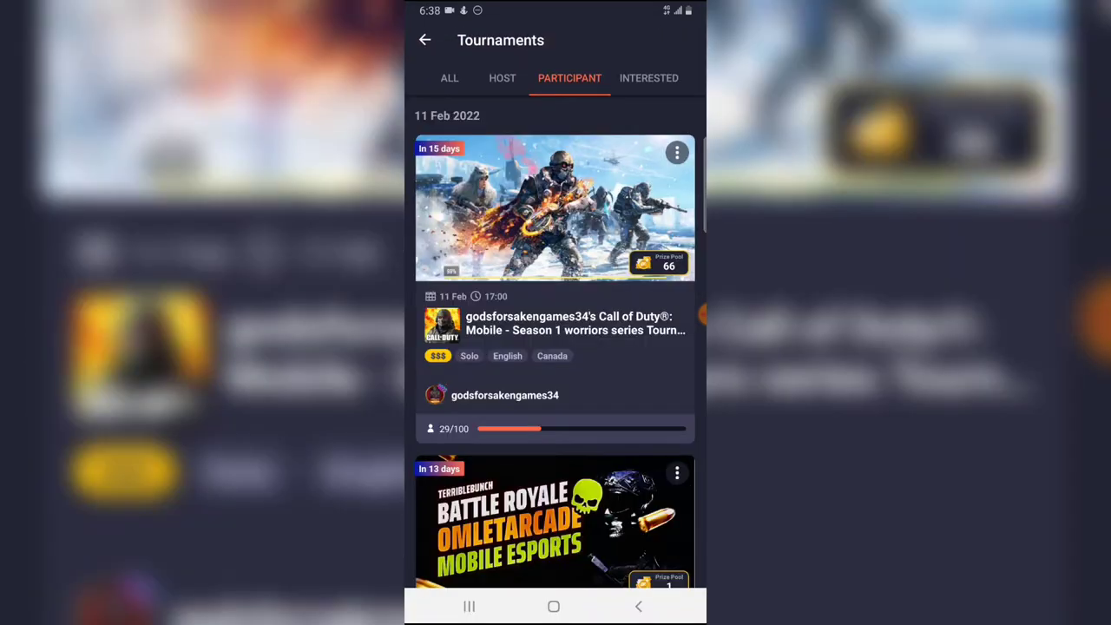
scroll("down", 3)
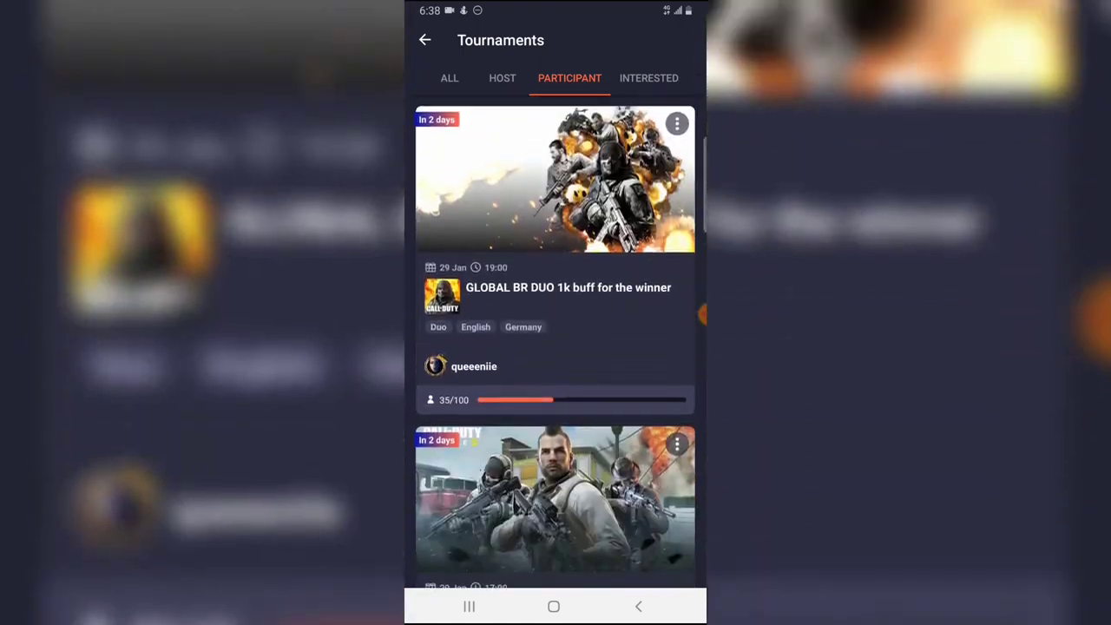
scroll("down", 3)
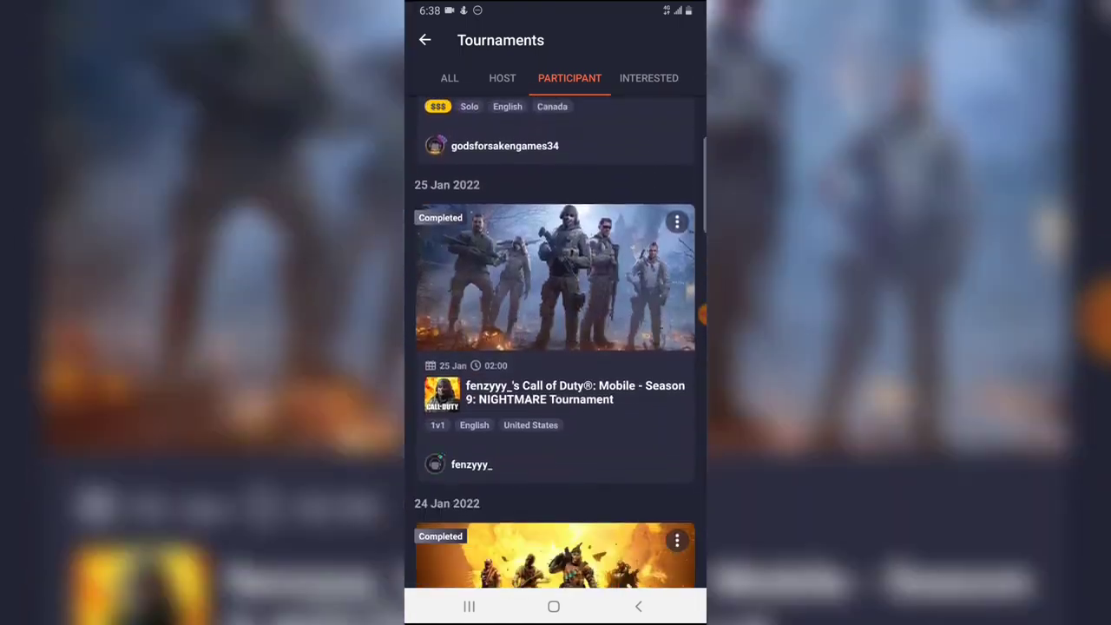
scroll("down", 3)
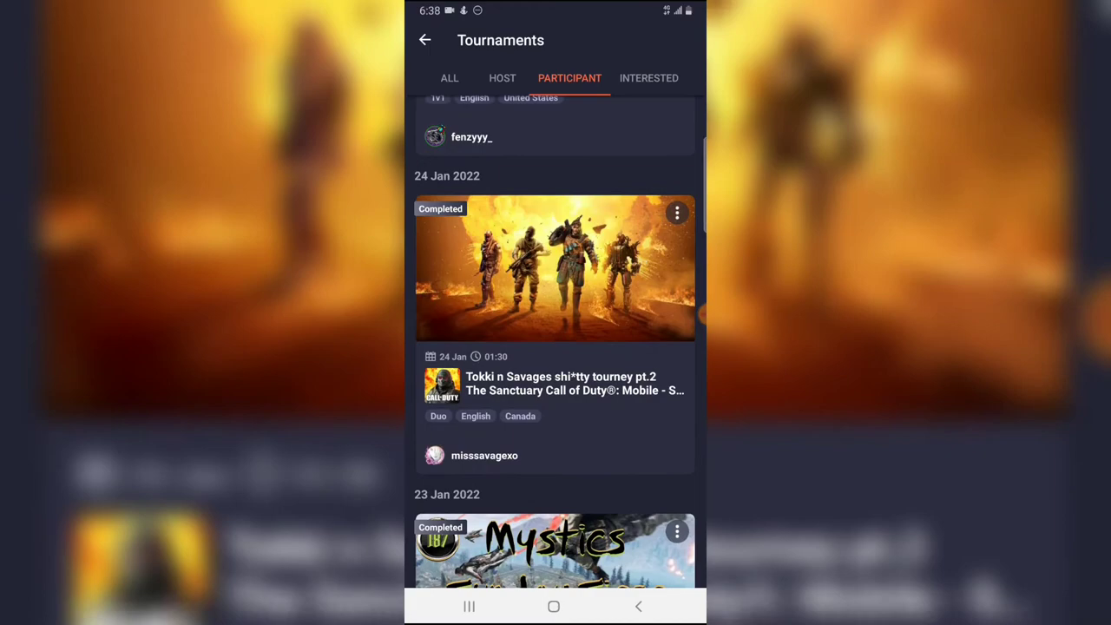
scroll("down", 3)
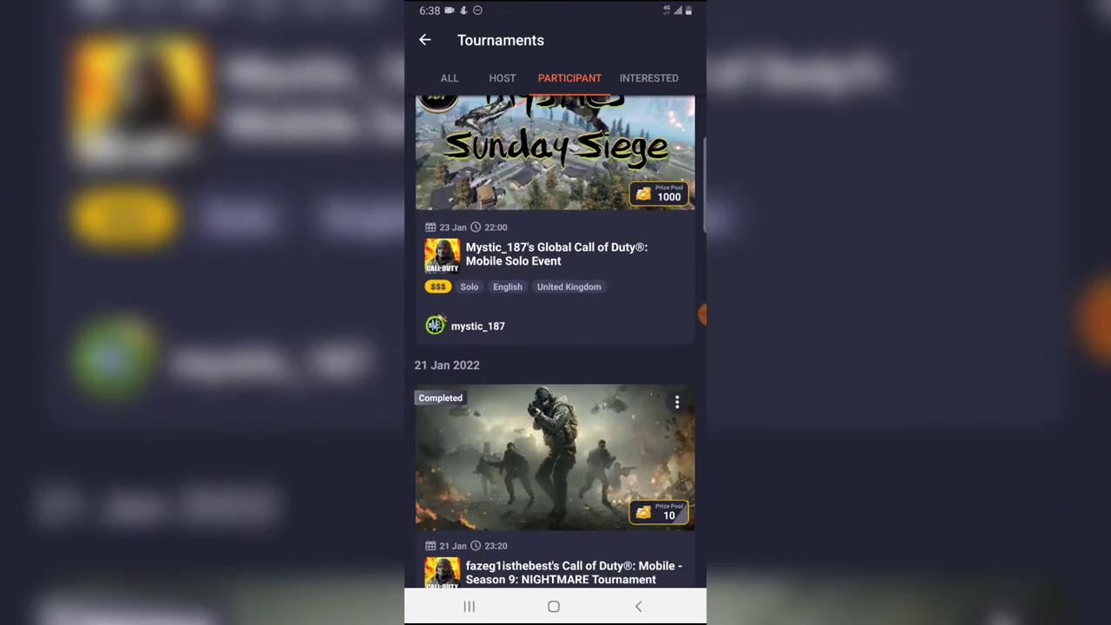
scroll("down", 3)
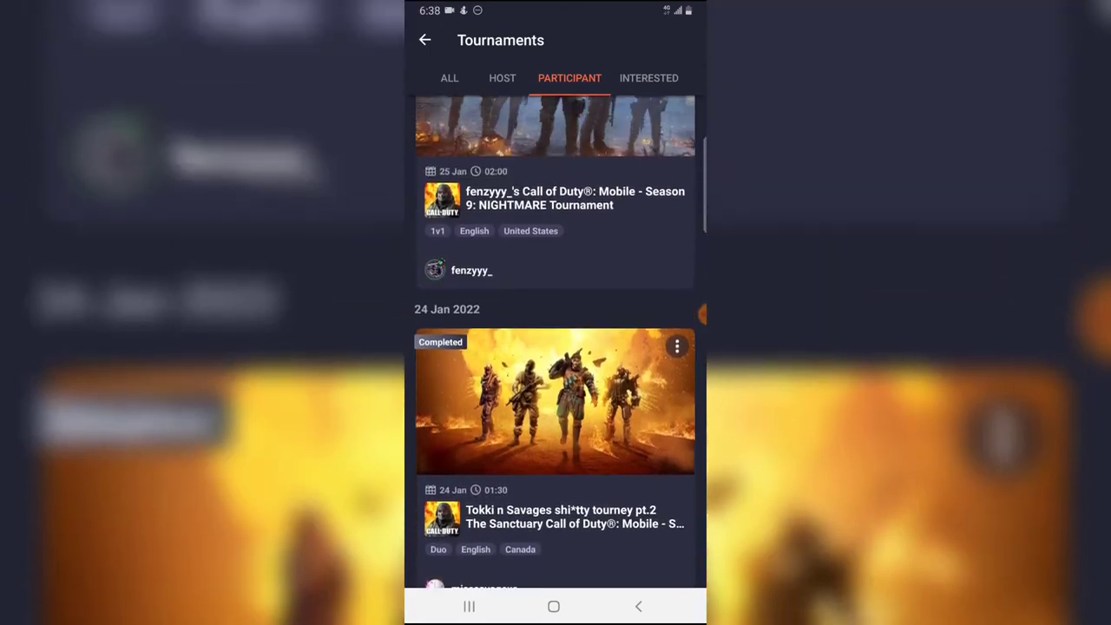
scroll("up", 3)
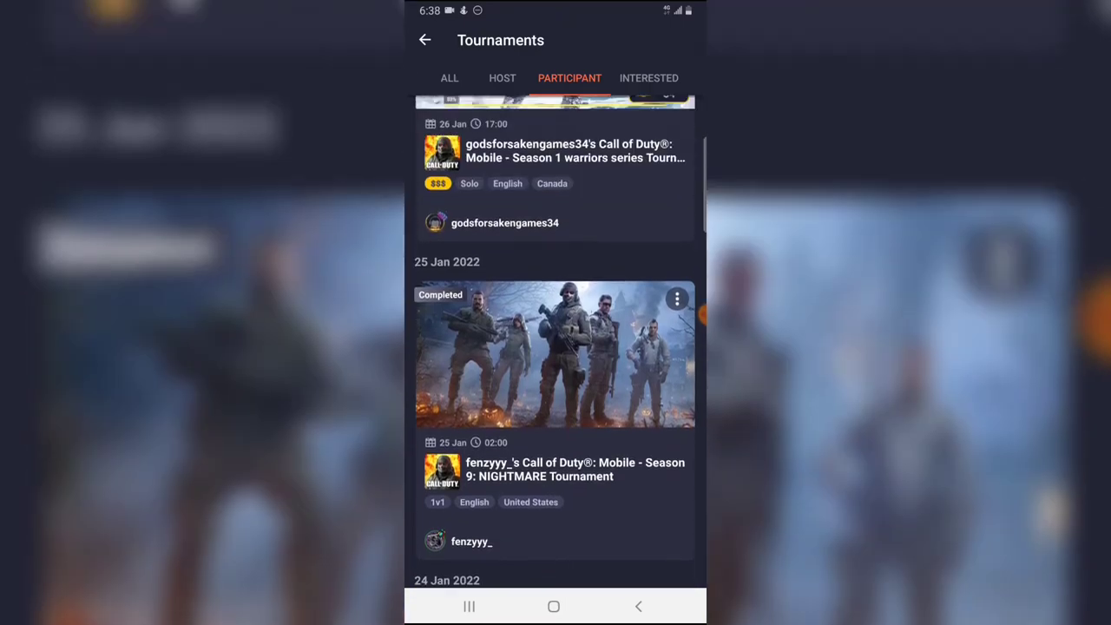
scroll("down", 3)
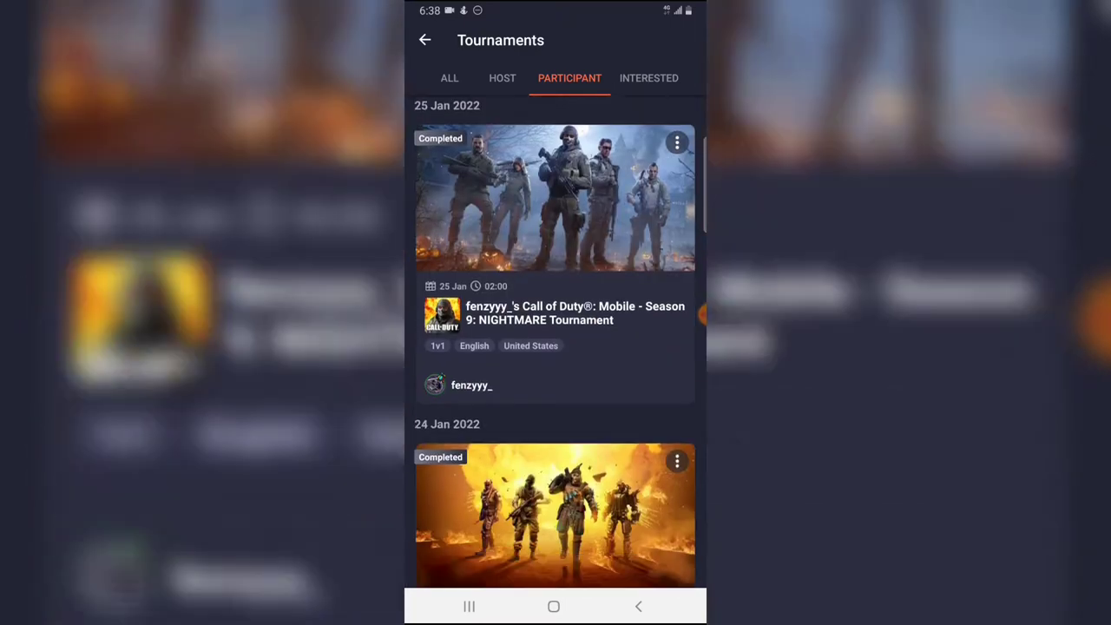
scroll("down", 3)
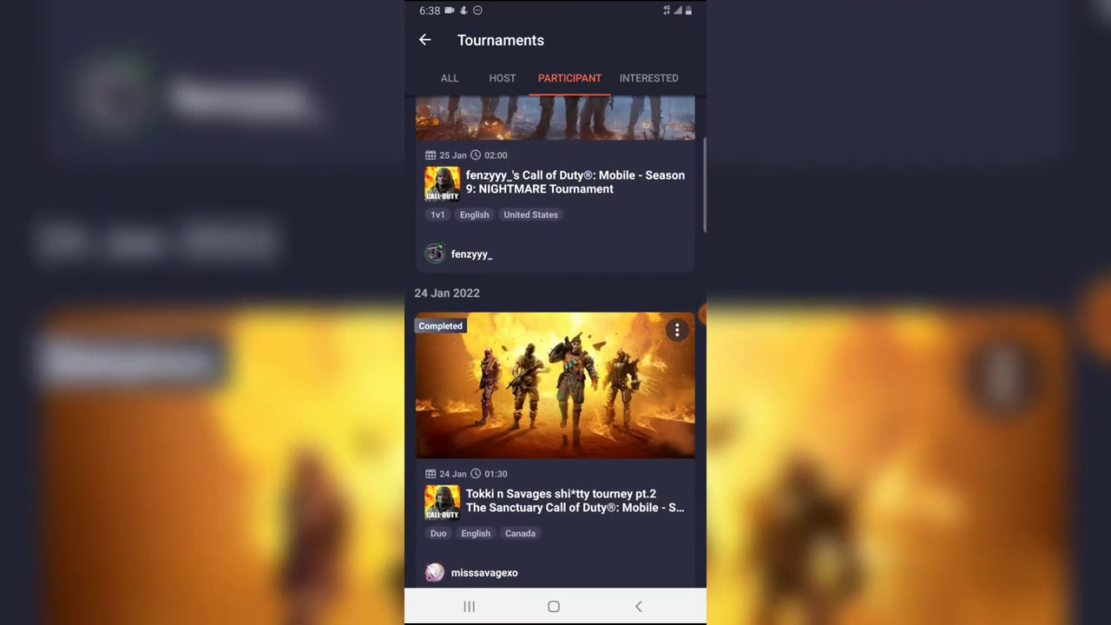
scroll("down", 3)
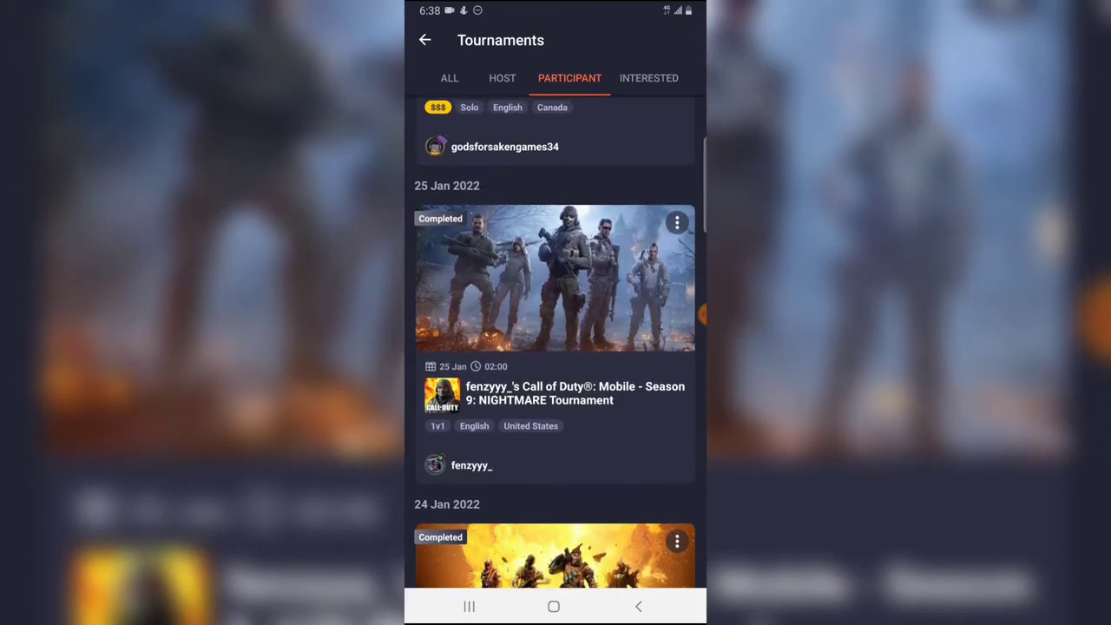
scroll("down", 3)
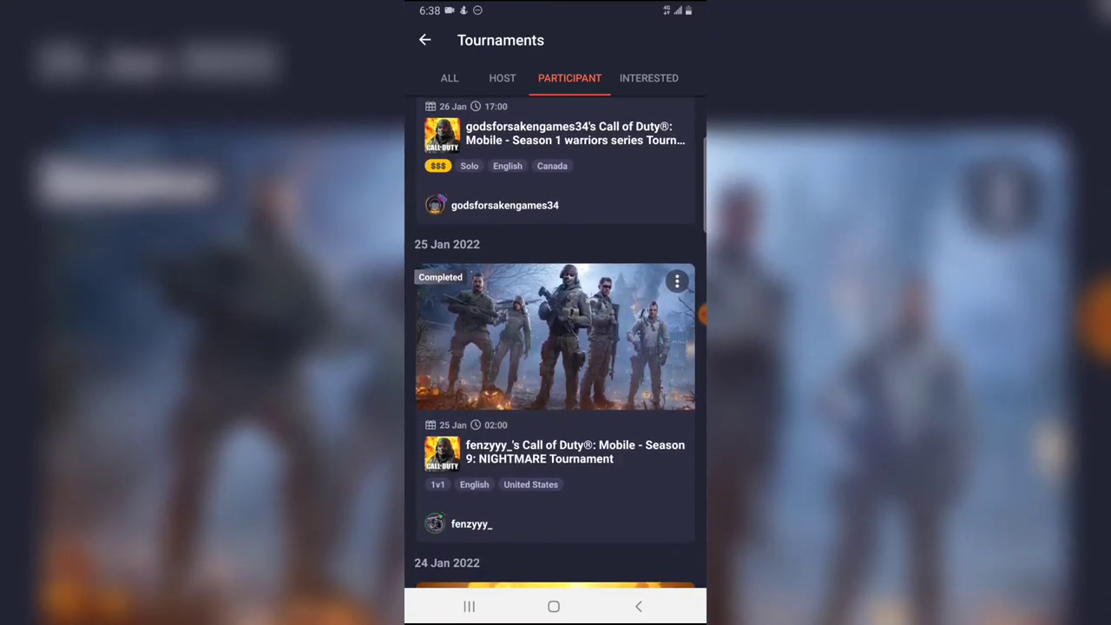
scroll("down", 3)
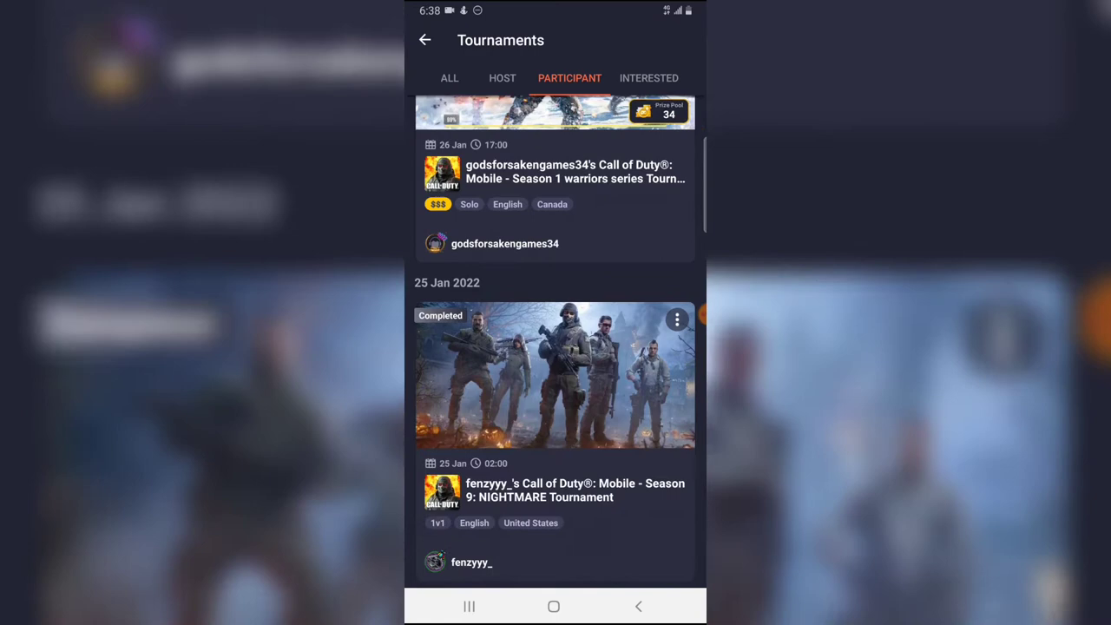
scroll("down", 3)
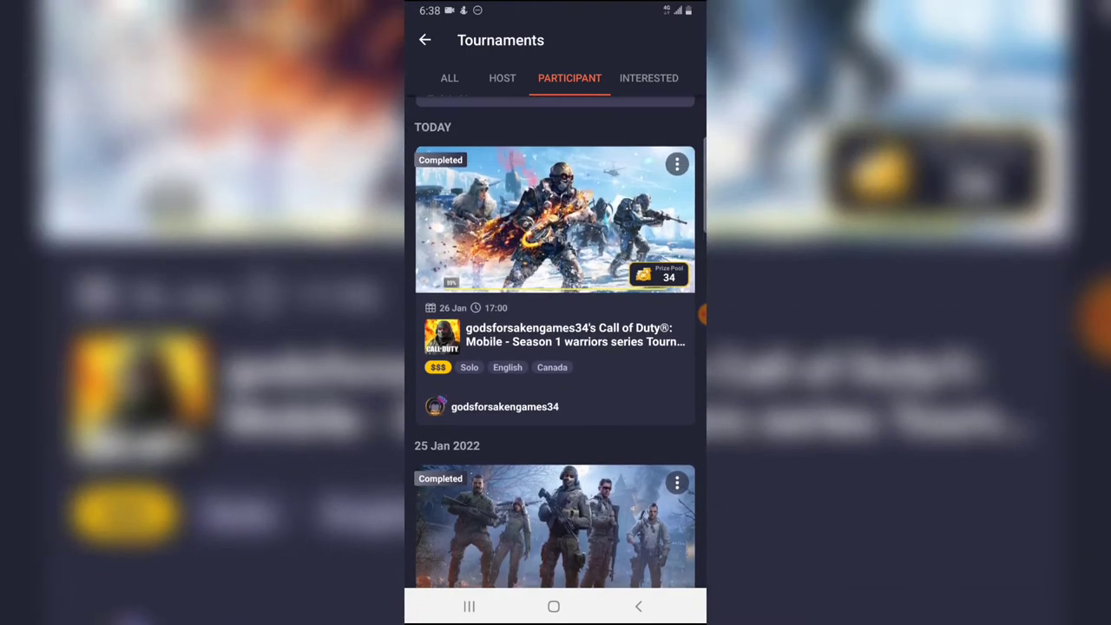
Open today's completed godsforsakengames34 warriors series tournament and browse its updates and matchups.
left_click(555, 220)
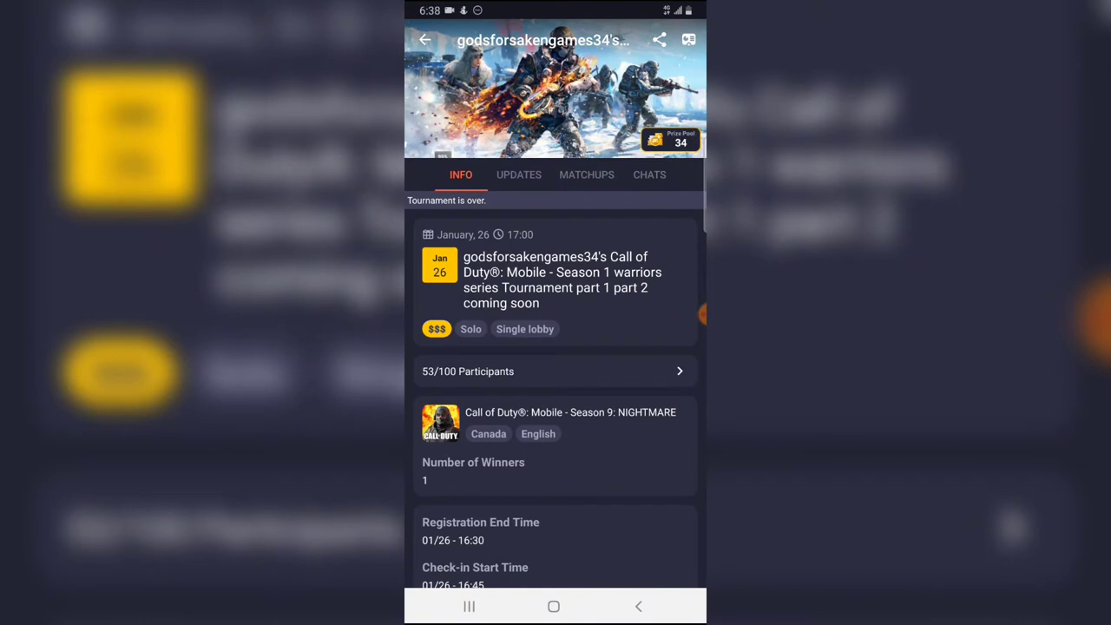
left_click(518, 175)
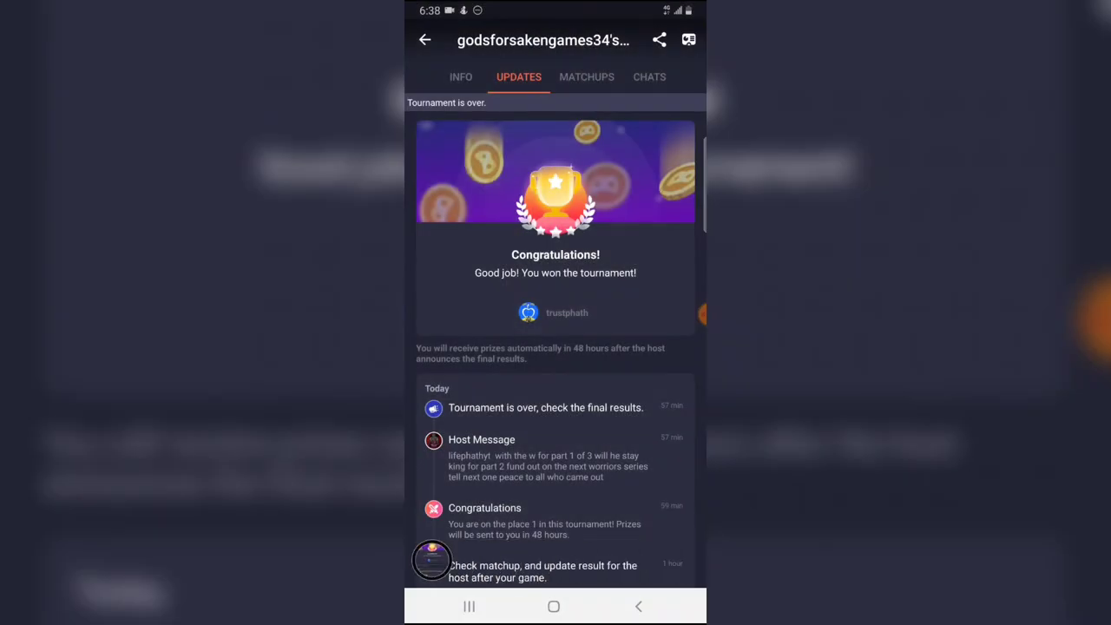
scroll("down", 3)
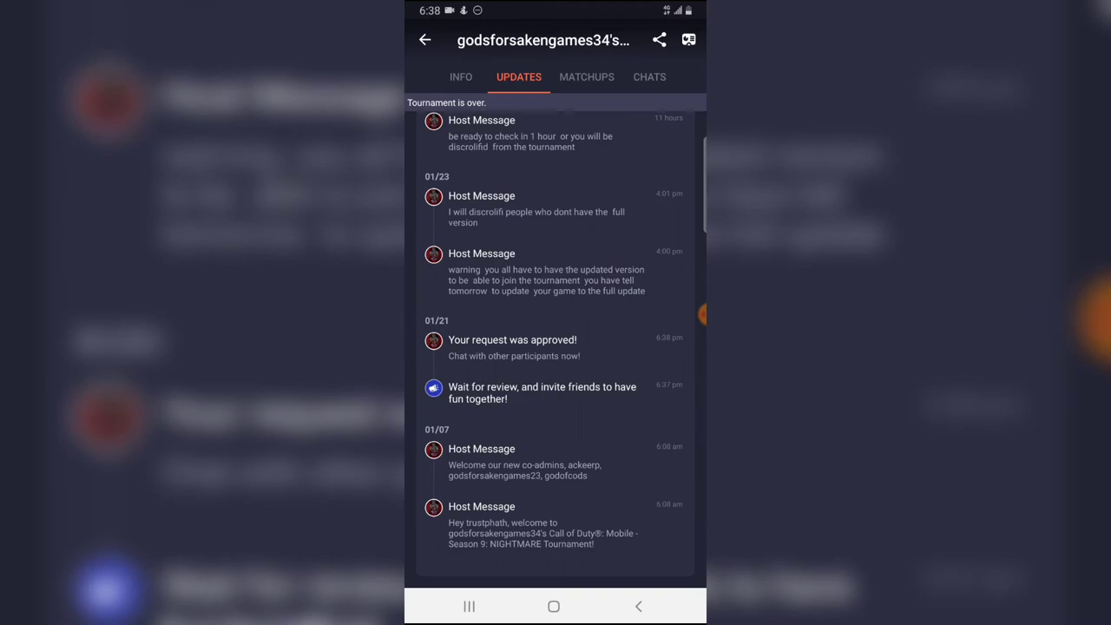
left_click(460, 77)
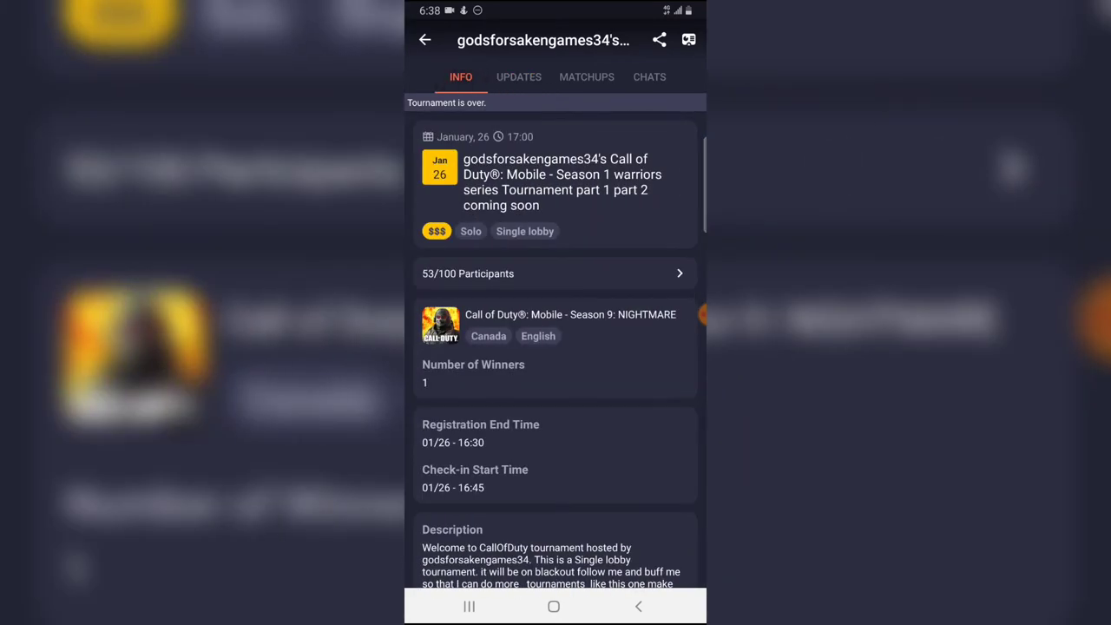
left_click(425, 40)
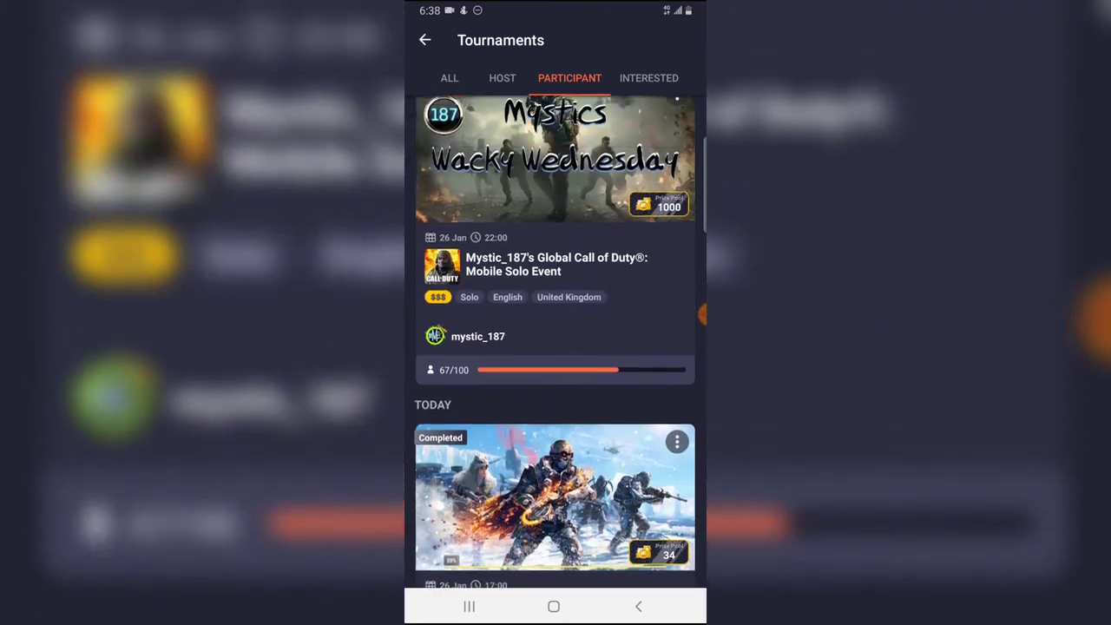
scroll("down", 3)
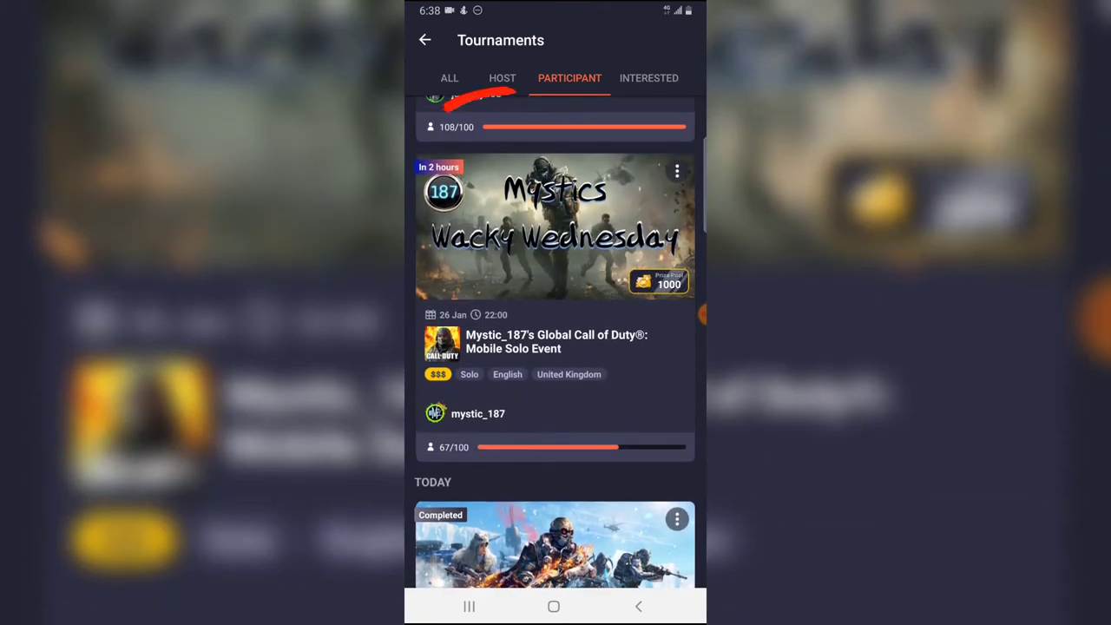
left_click(556, 227)
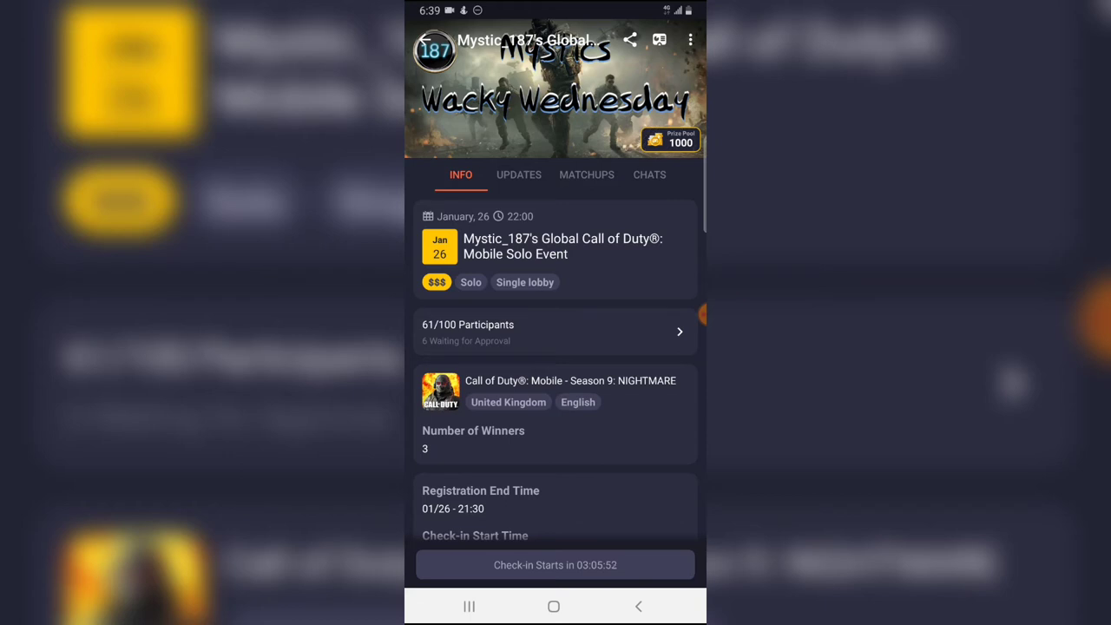
left_click(431, 39)
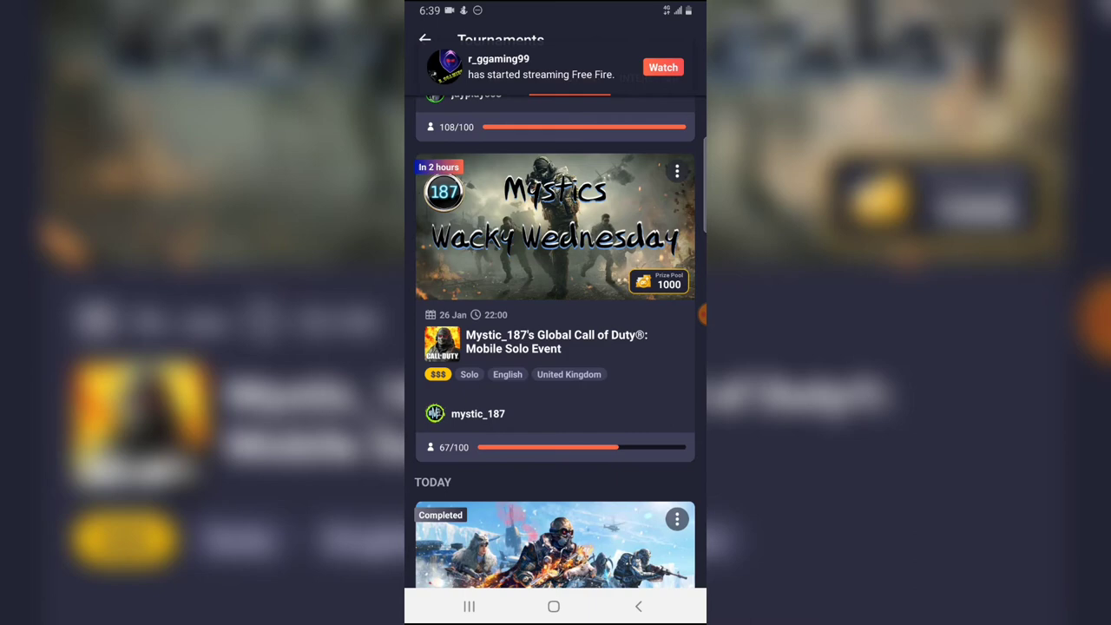
scroll("down", 3)
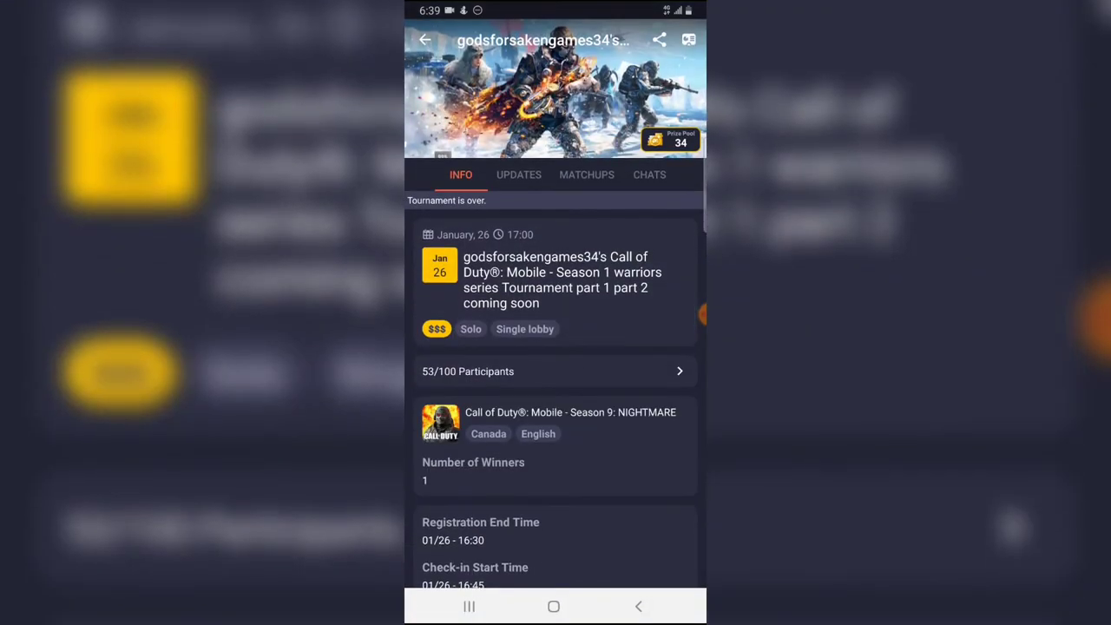
Read the win congratulations in Updates, then view the single-lobby Matchups standings.
left_click(518, 175)
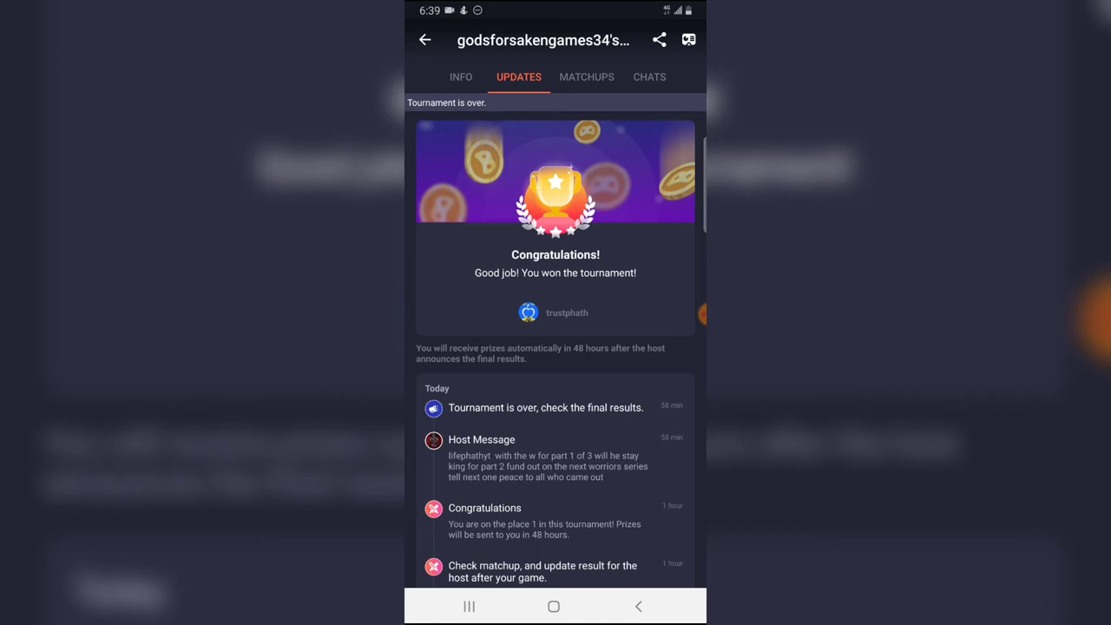
left_click(587, 77)
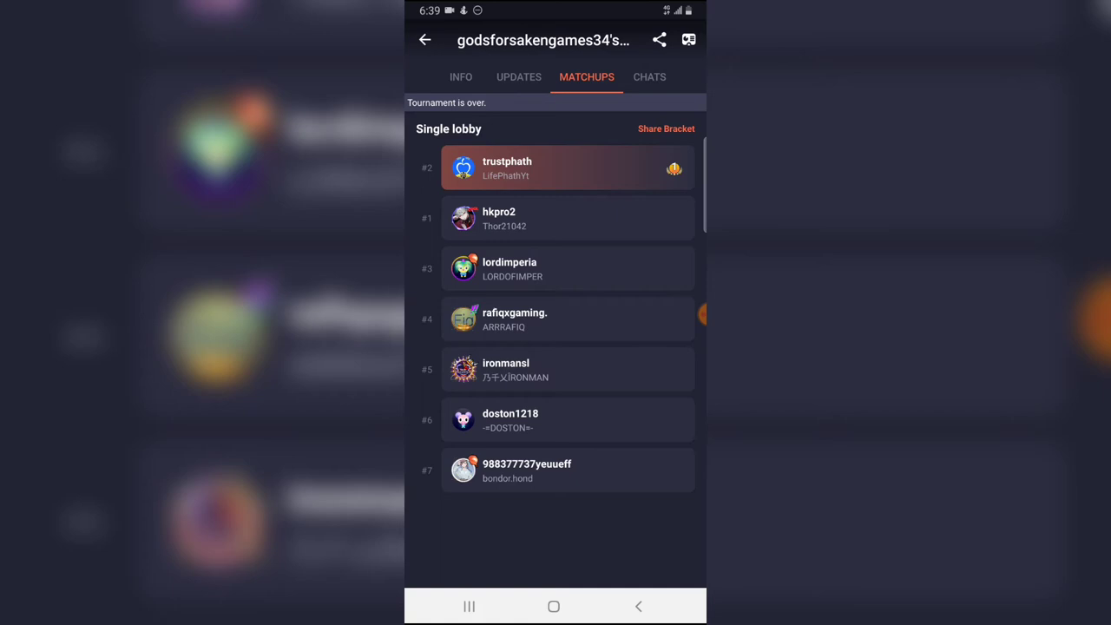
Go back to the Tournaments Participant list.
left_click(425, 40)
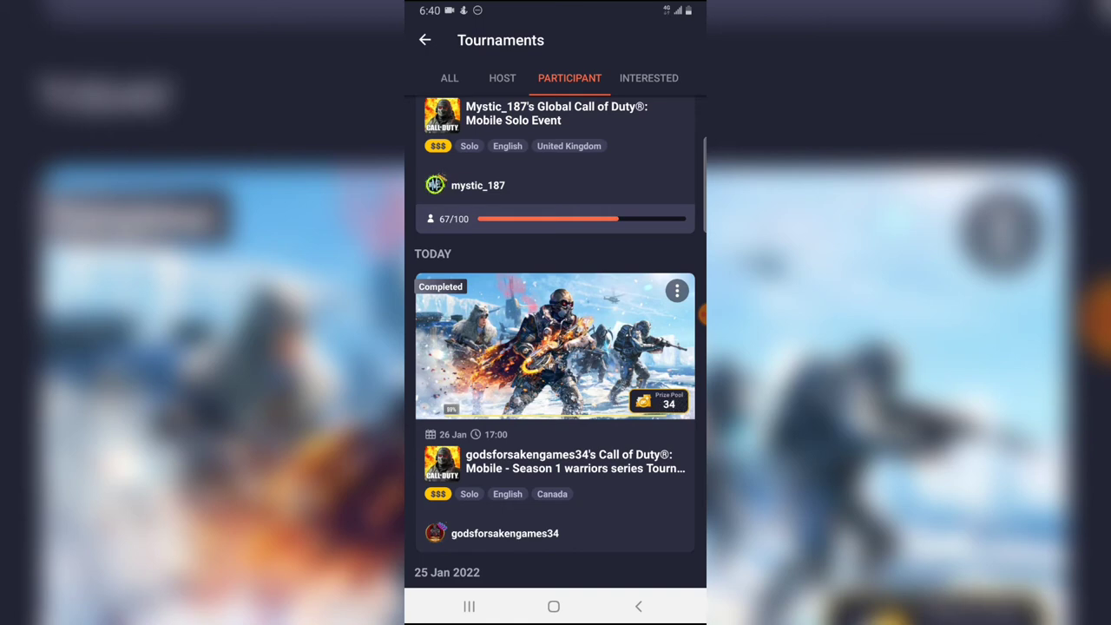
Check the chat with host godsforsakengames34, then return to the Home feed.
scroll("down", 3)
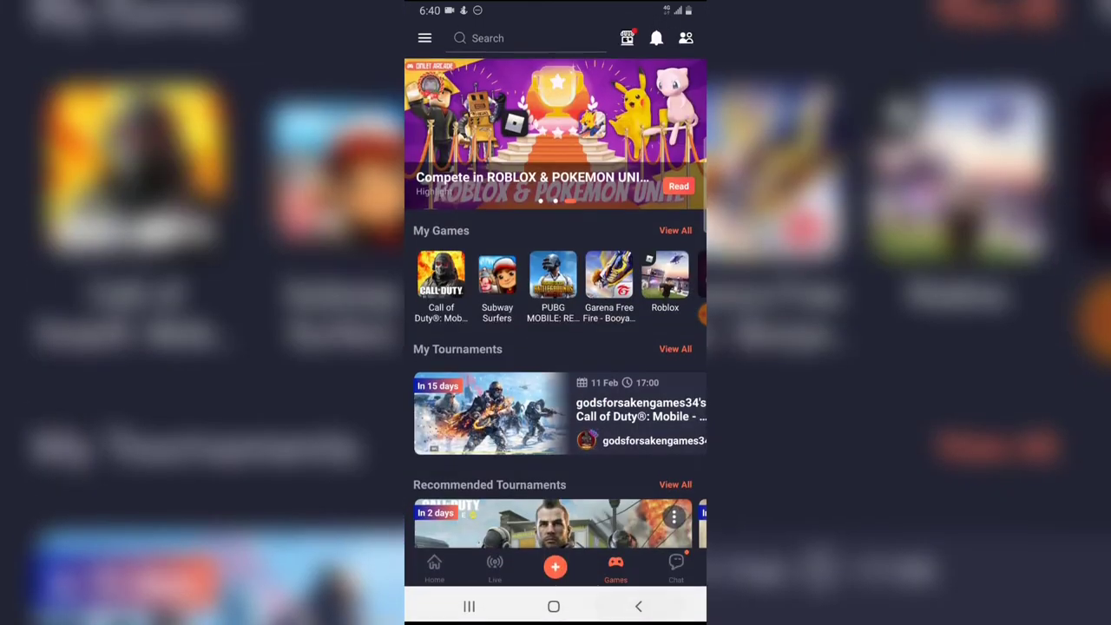
left_click(675, 568)
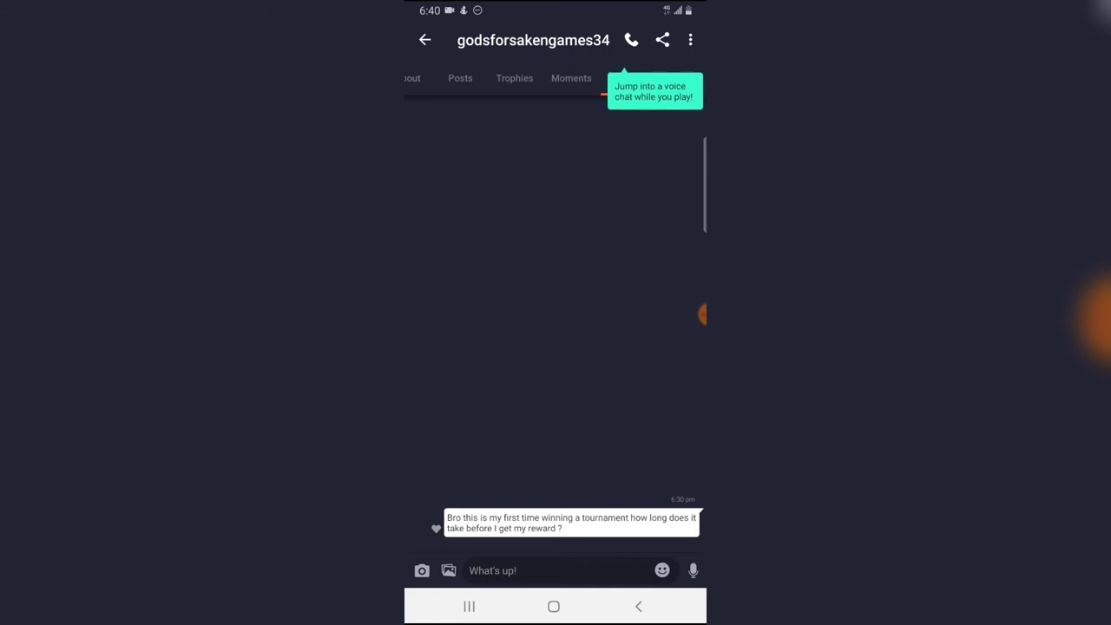
left_click(449, 40)
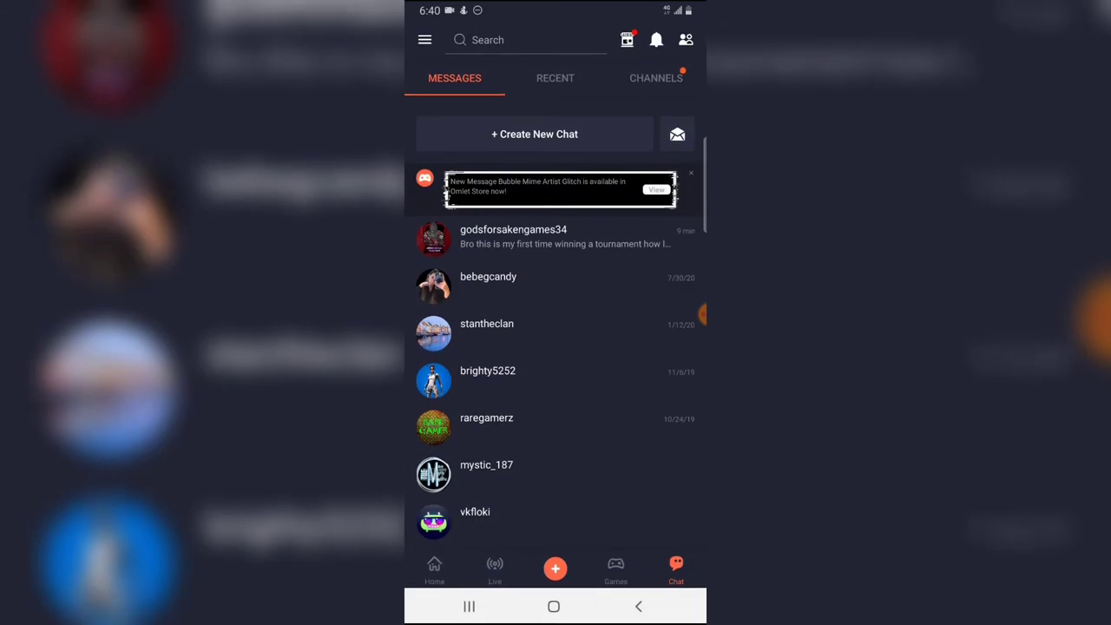
left_click(434, 569)
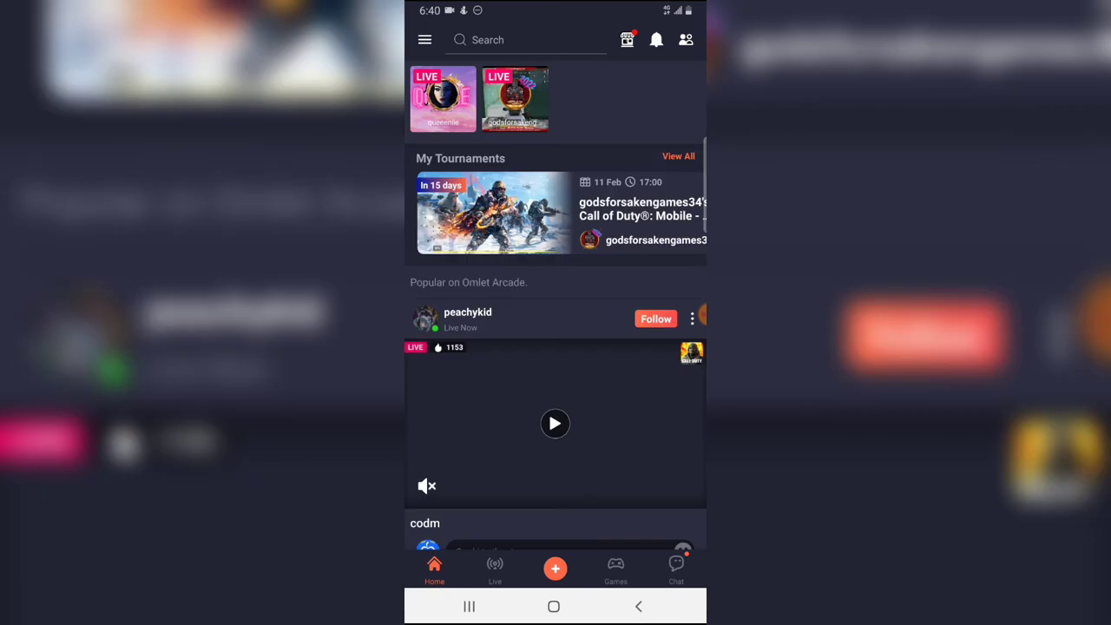
left_click(424, 40)
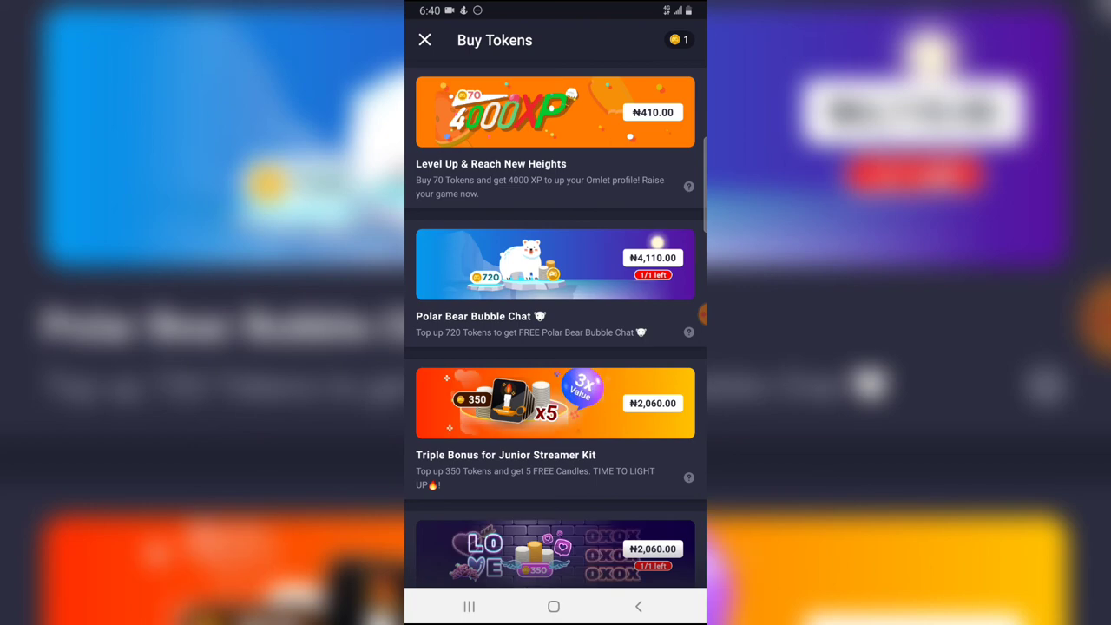
left_click(423, 40)
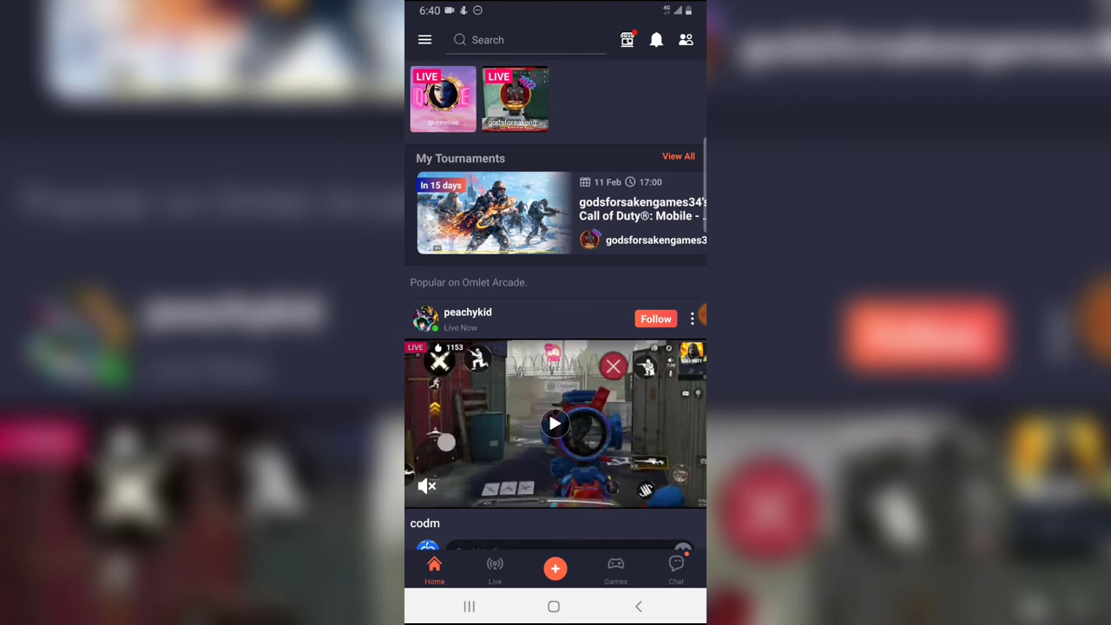
Open Peachykid's Popular on Omlet Arcade Call of Duty Mobile live stream.
scroll("down", 3)
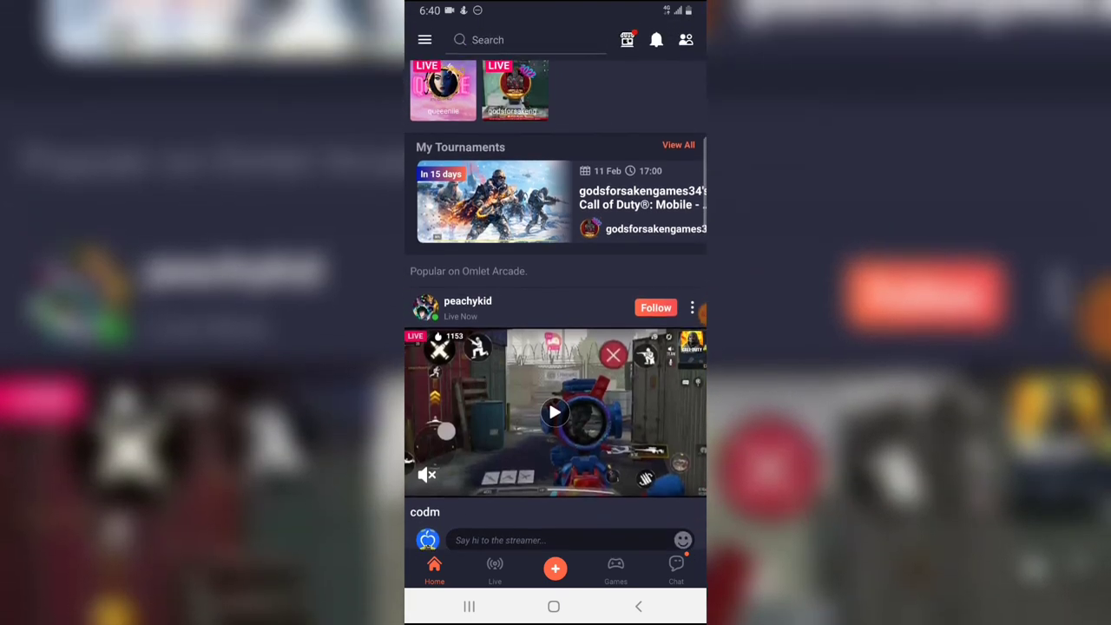
scroll("down", 3)
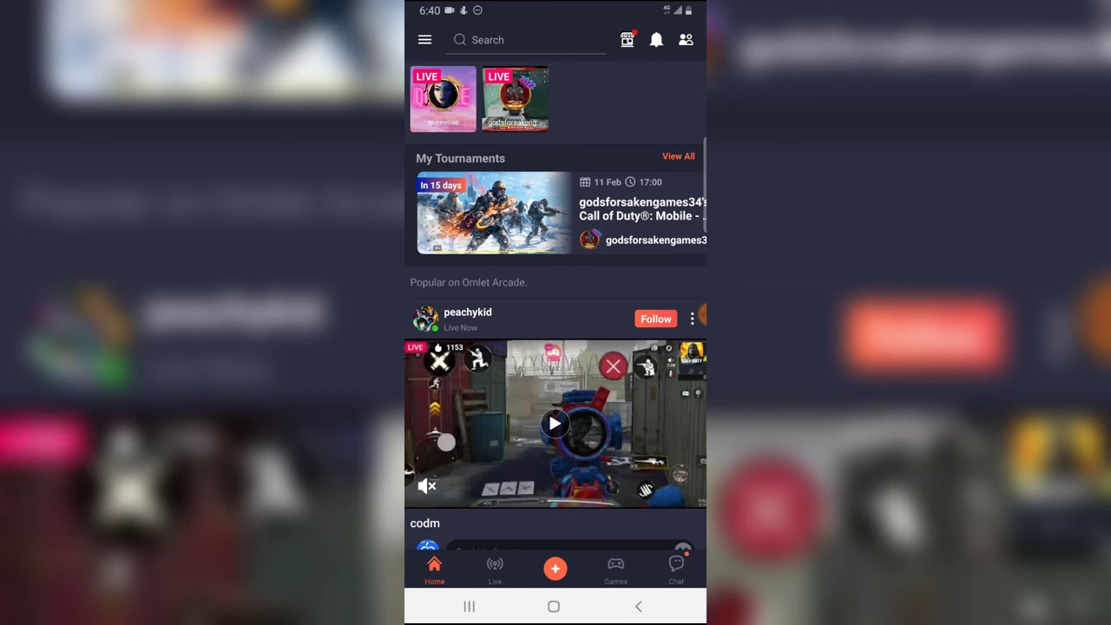
left_click(555, 423)
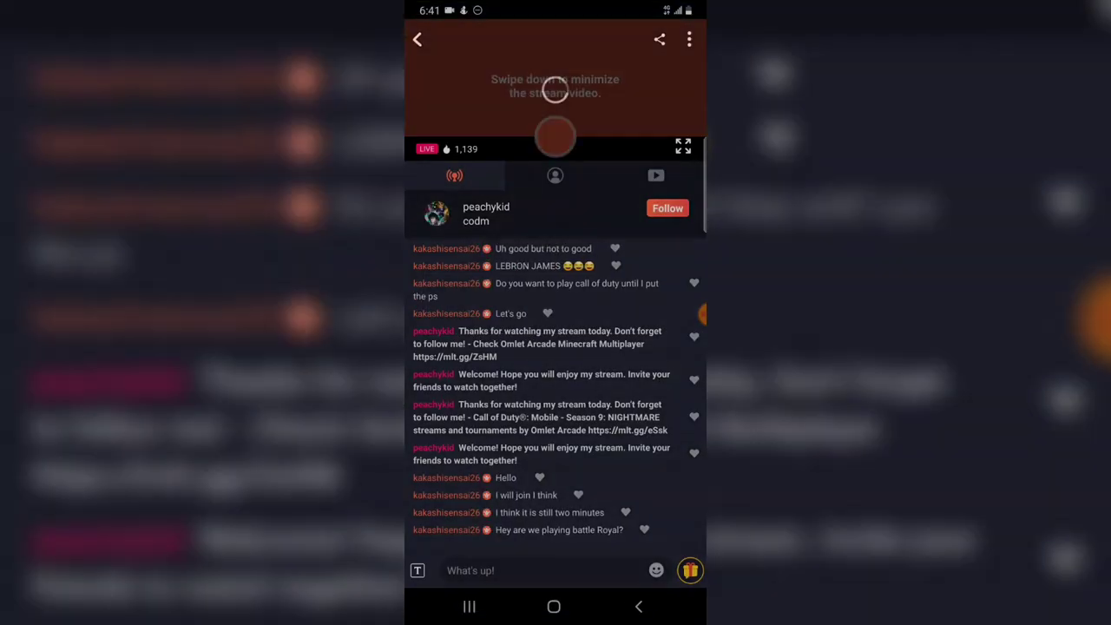